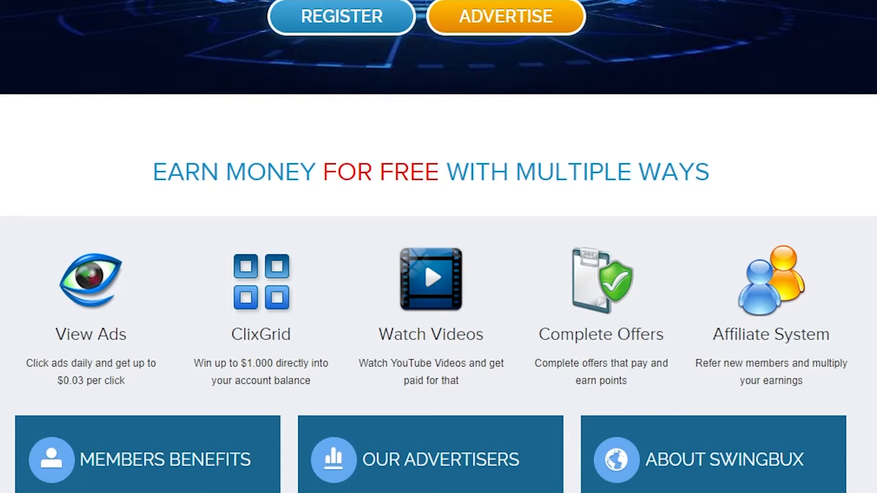
# - Register a new SwingBux member account via the sign-up form and reach the dashboard
pyautogui.scroll(-3)
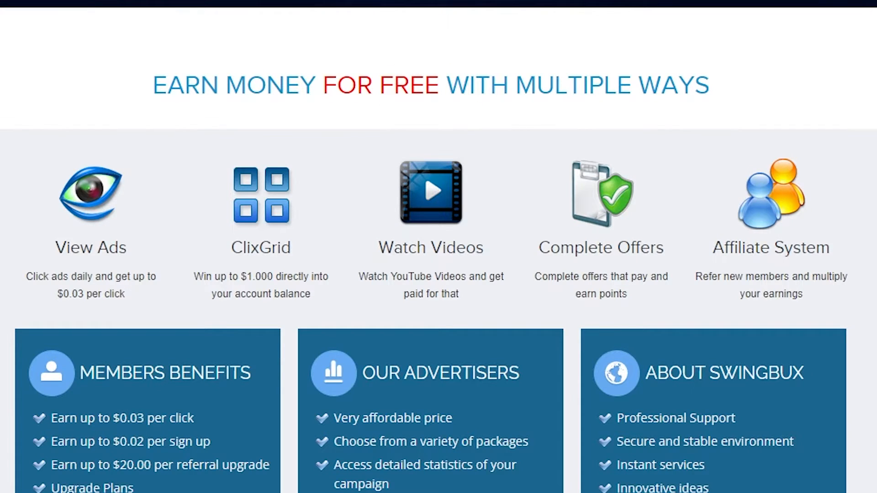
pyautogui.scroll(-3)
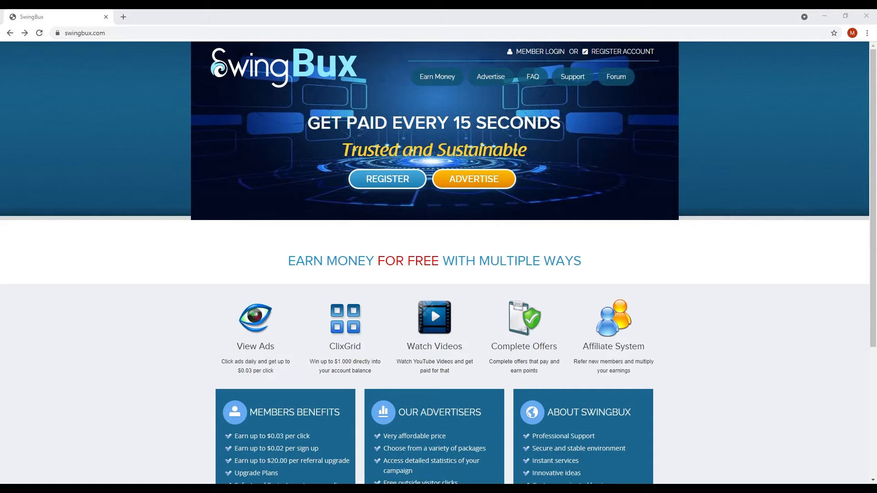
pyautogui.moveTo(681, 157)
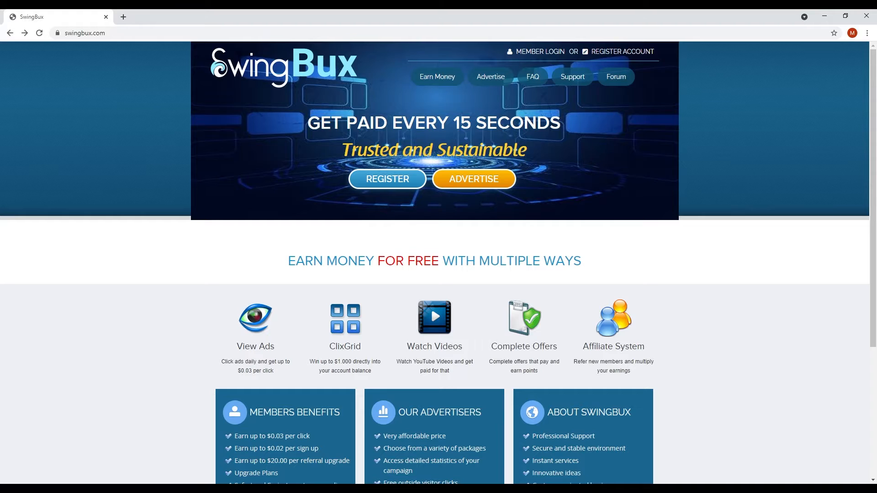
pyautogui.moveTo(707, 79)
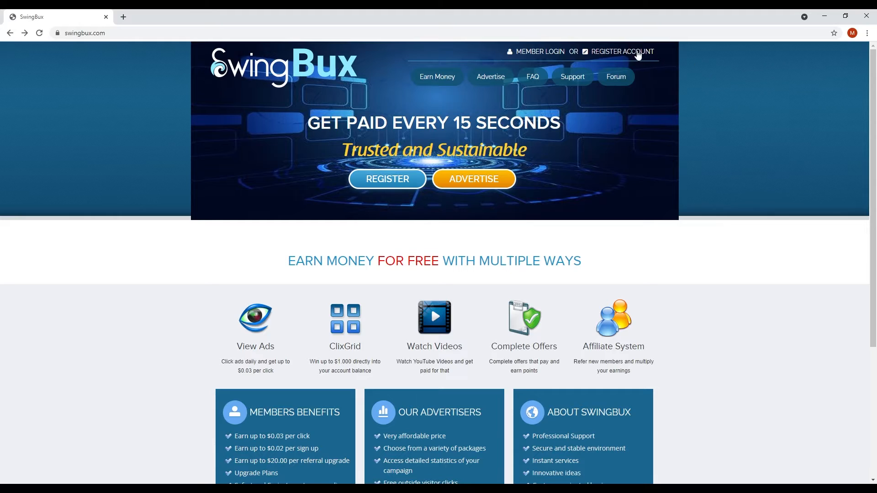
pyautogui.click(622, 51)
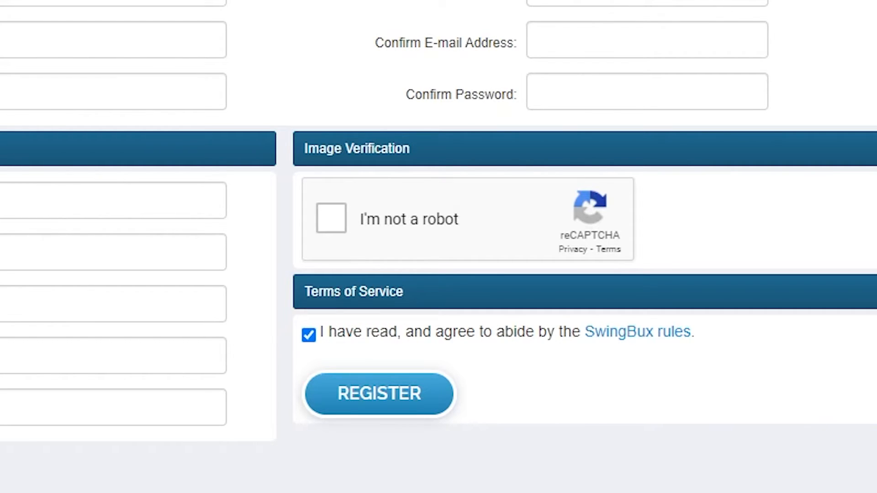
pyautogui.click(379, 394)
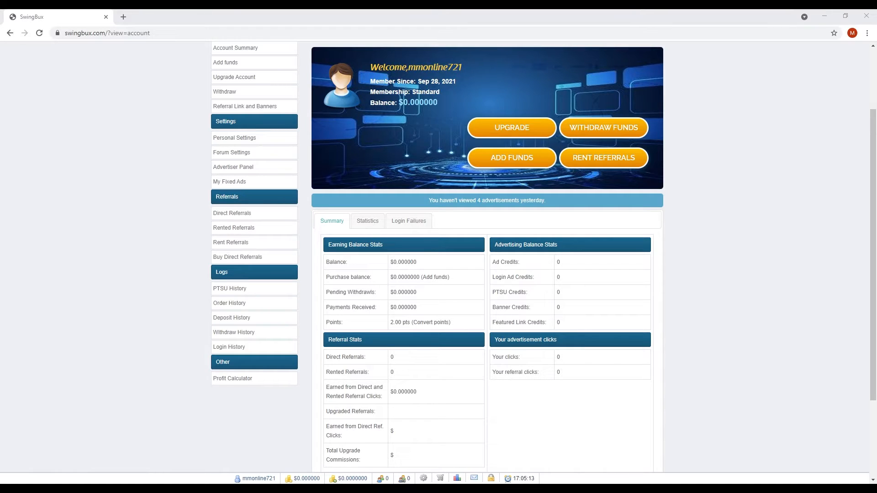
pyautogui.scroll(-3)
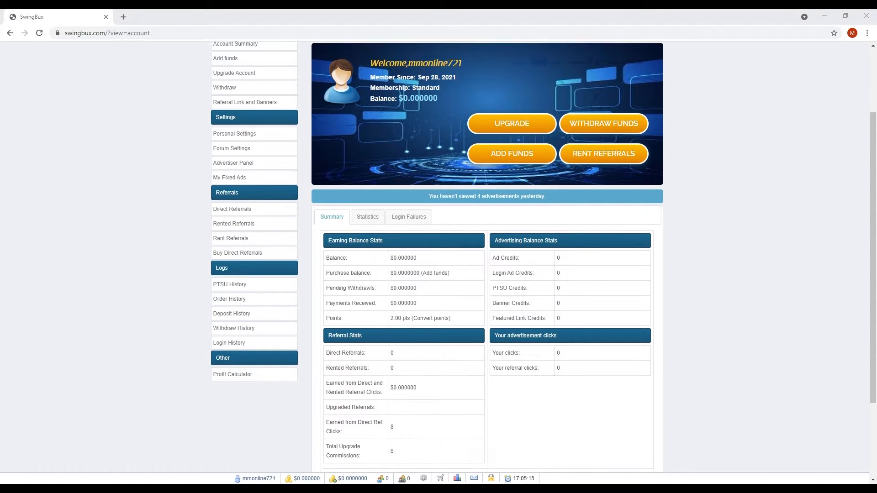
pyautogui.scroll(-3)
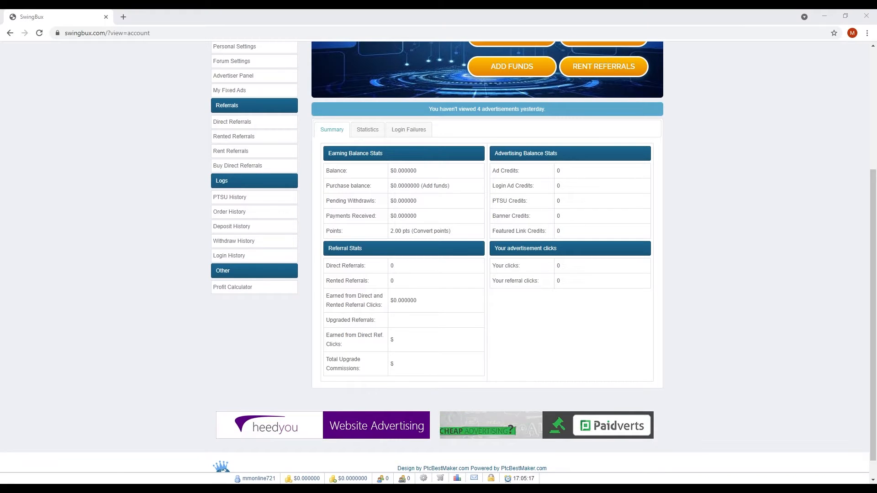
pyautogui.click(367, 130)
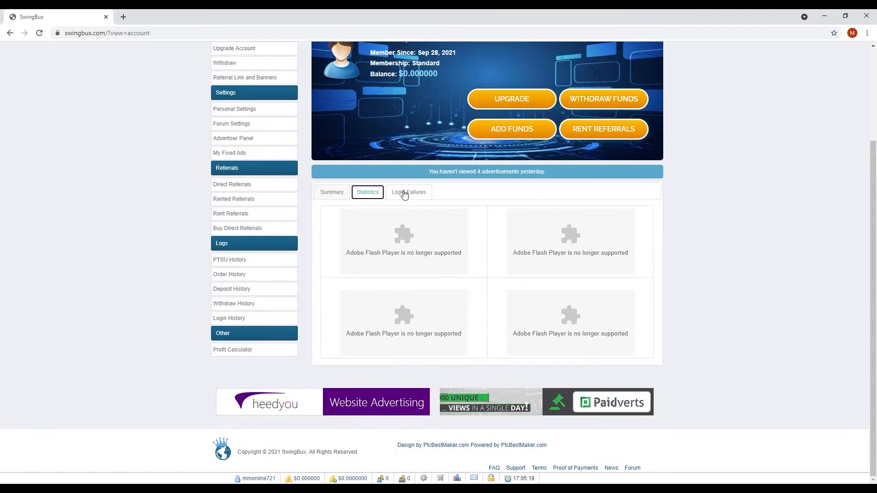
pyautogui.click(332, 192)
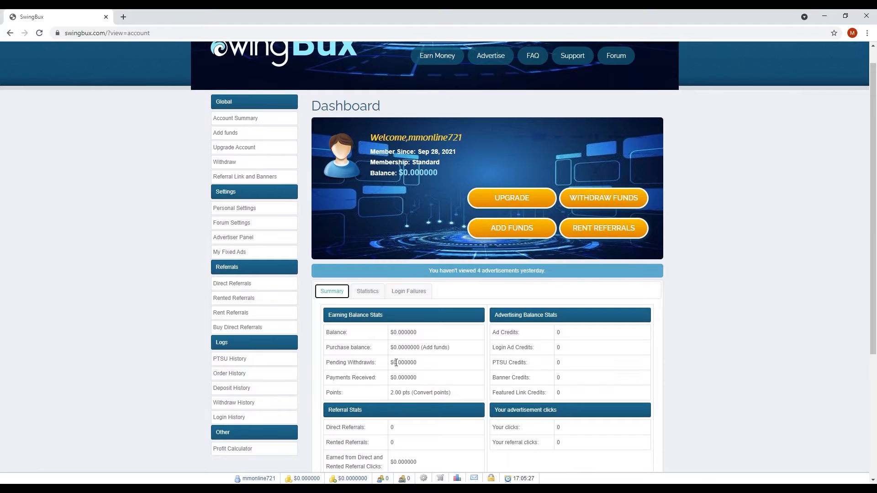
pyautogui.scroll(-3)
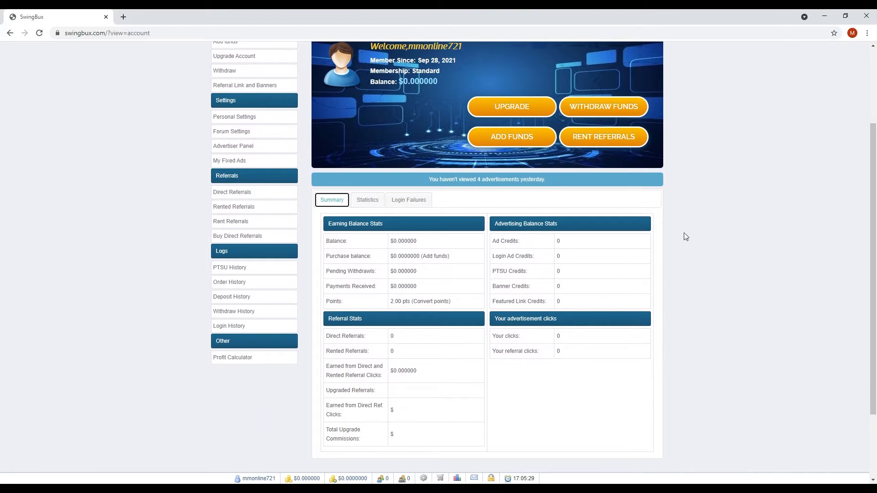
pyautogui.moveTo(764, 303)
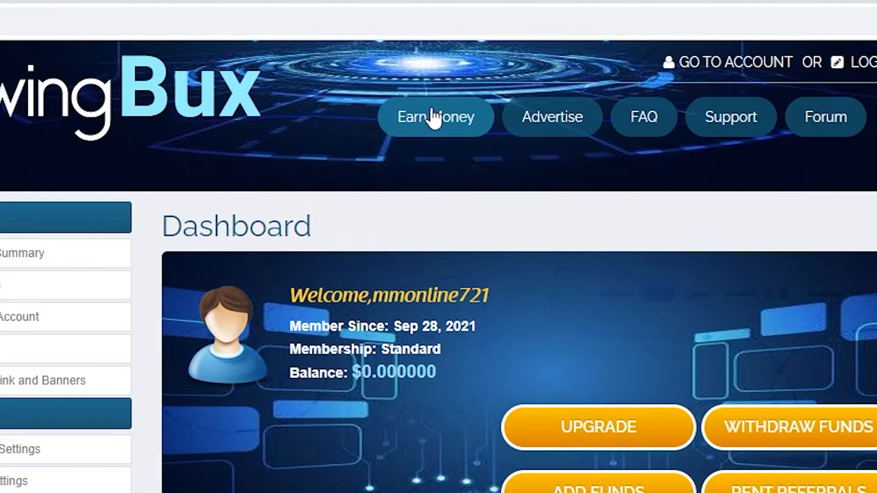
pyautogui.moveTo(467, 122)
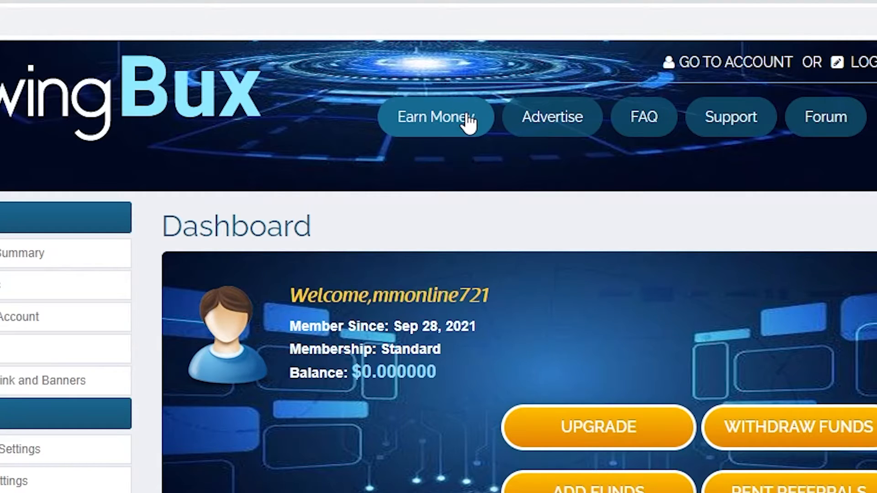
# - Open the Earn Money menu listing View Ads, ClixGrid, PTSU and PTCWall
pyautogui.click(436, 117)
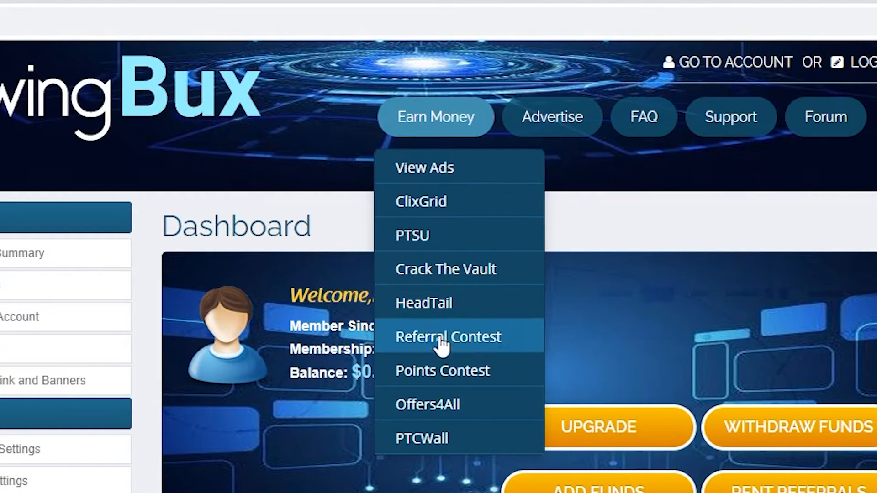
pyautogui.moveTo(481, 432)
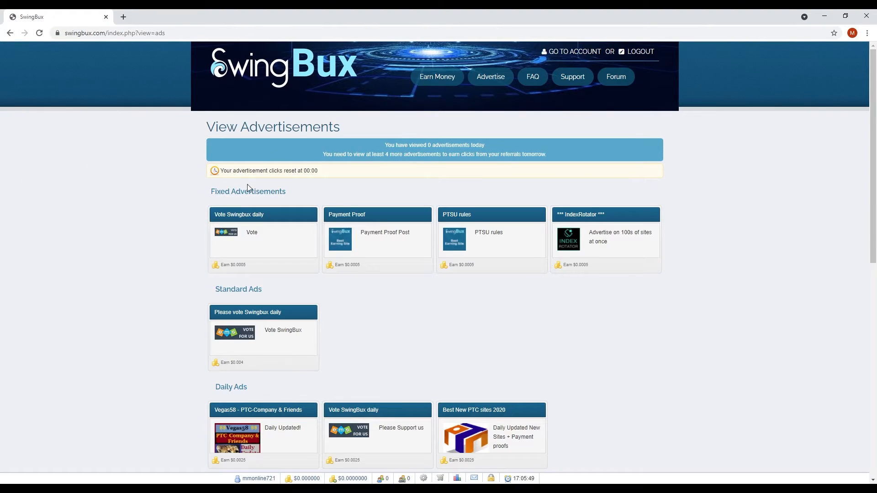
pyautogui.scroll(-3)
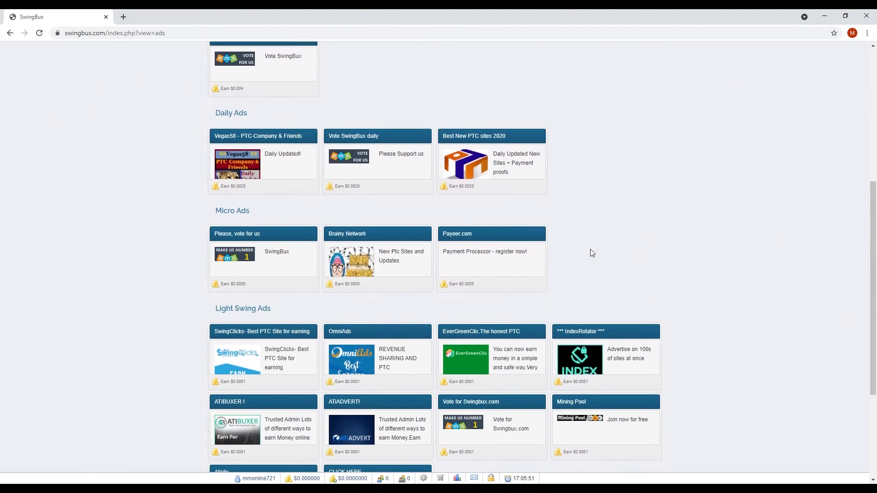
pyautogui.scroll(-3)
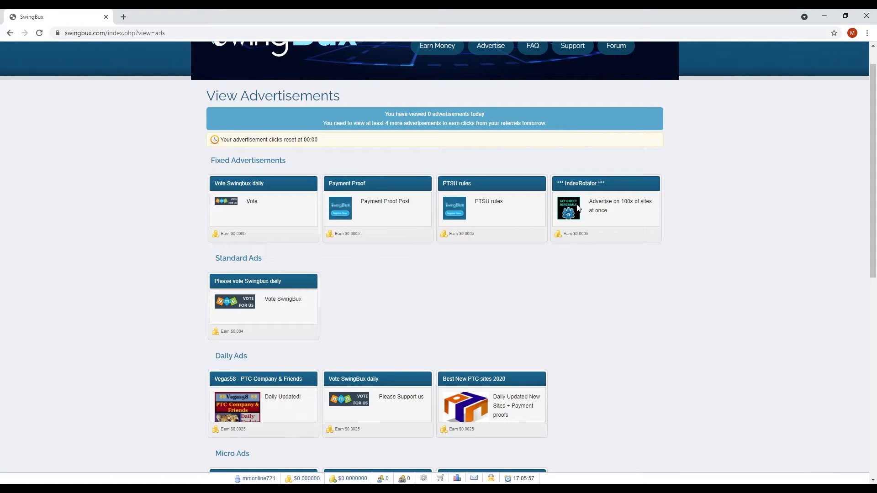
pyautogui.scroll(-3)
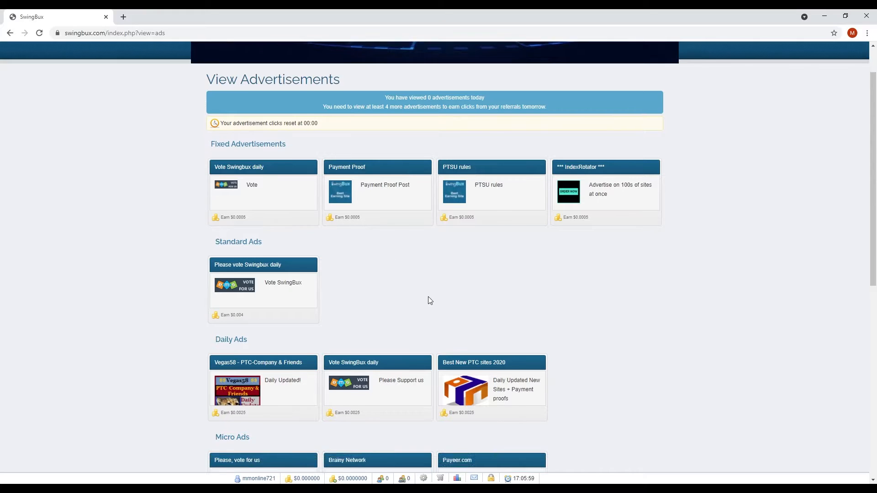
pyautogui.scroll(-3)
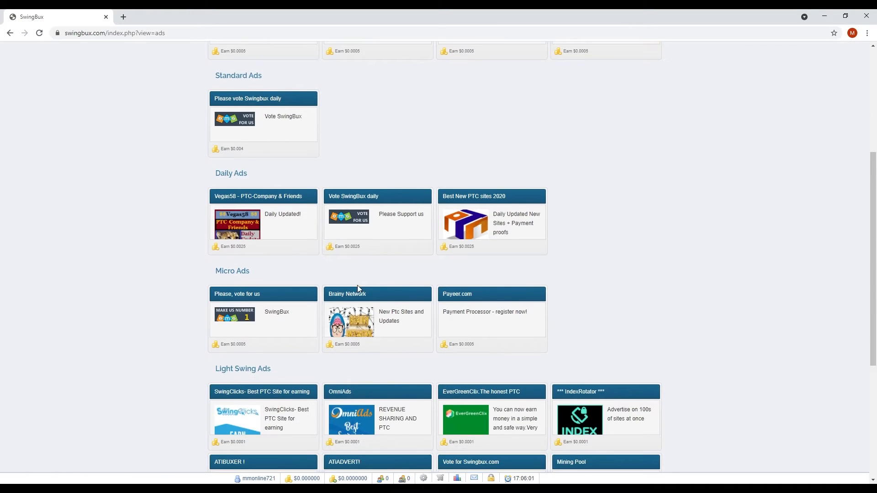
pyautogui.scroll(-3)
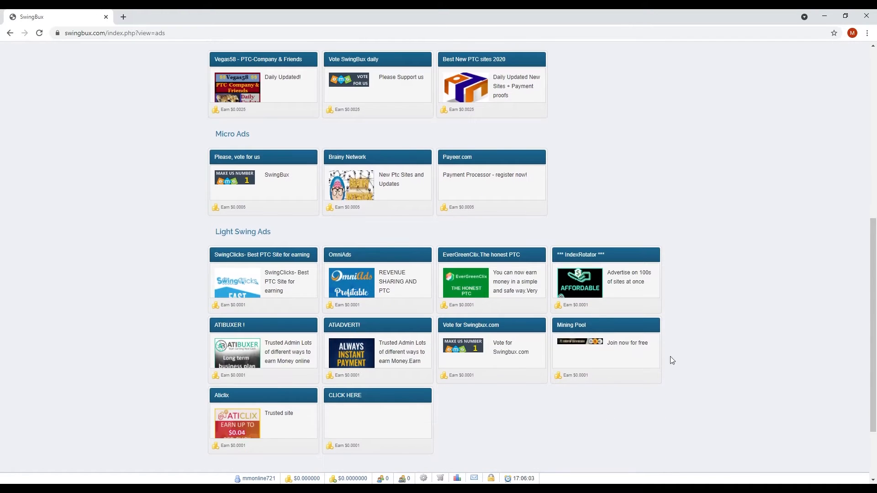
pyautogui.scroll(3)
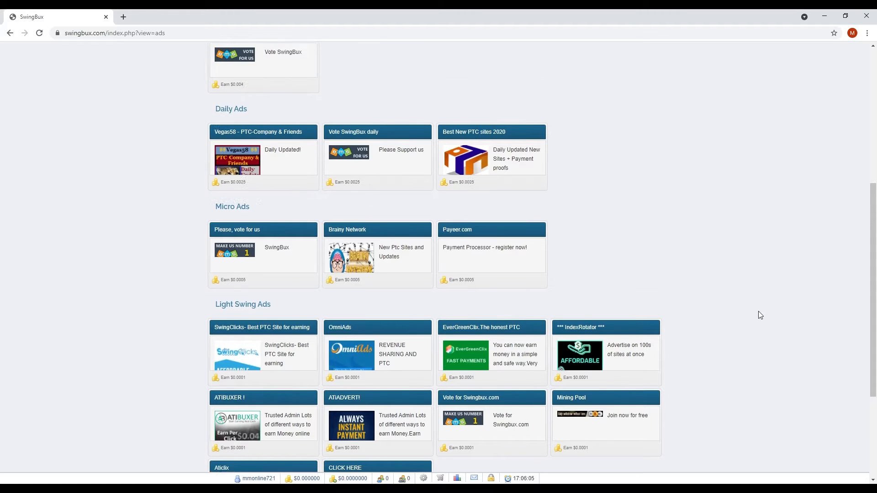
pyautogui.scroll(-3)
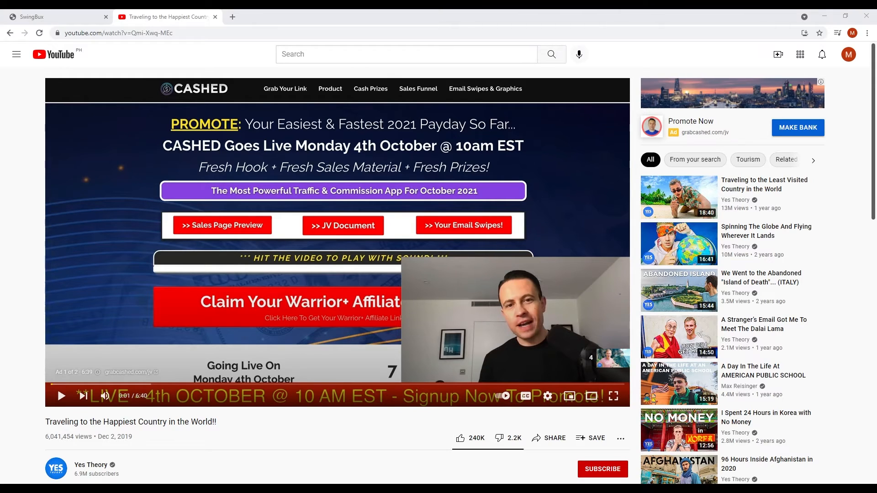
pyautogui.moveTo(678, 337)
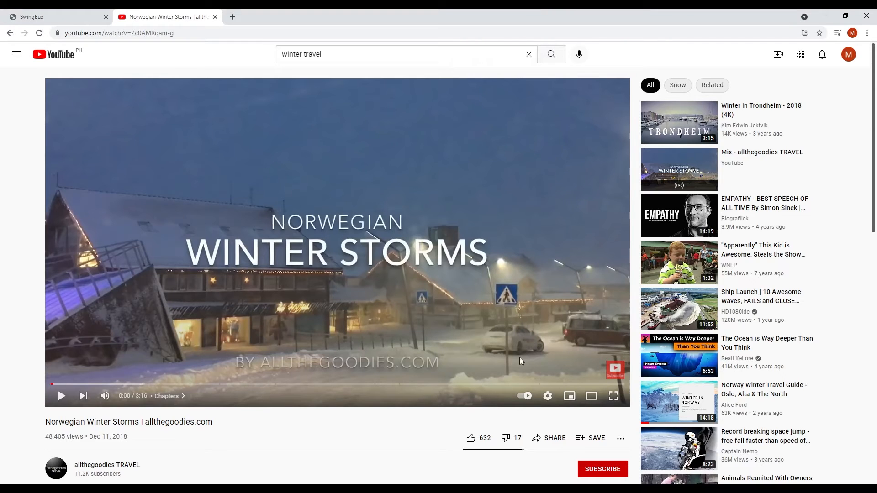
pyautogui.moveTo(337, 256)
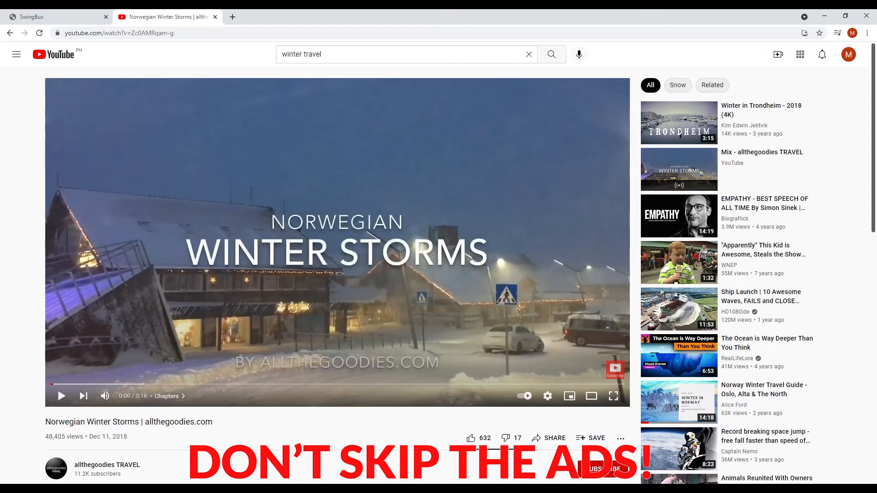
pyautogui.moveTo(552, 408)
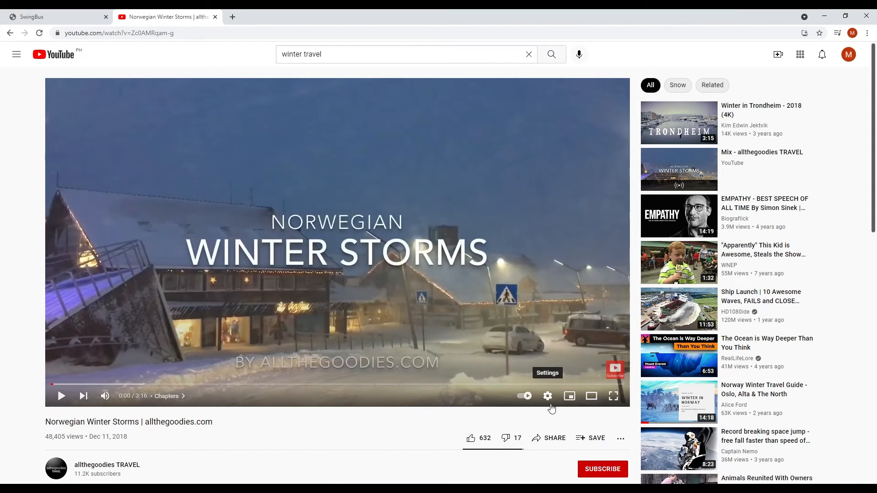
pyautogui.moveTo(549, 407)
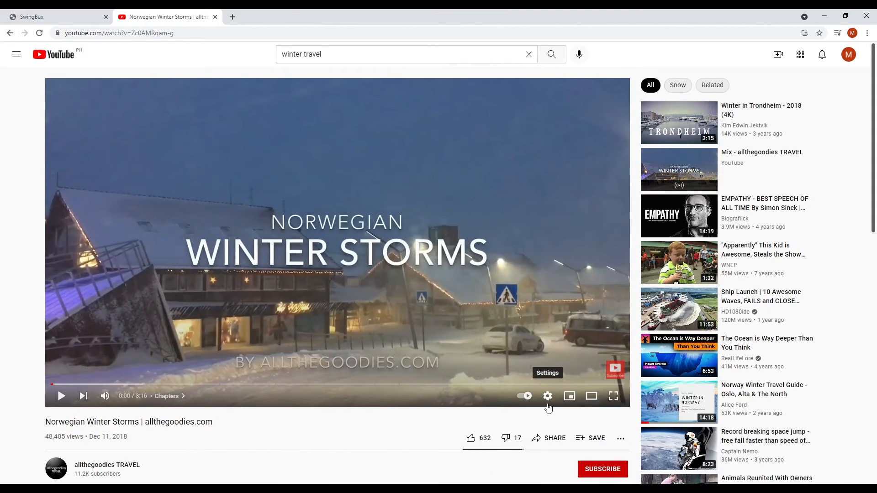
pyautogui.moveTo(290, 434)
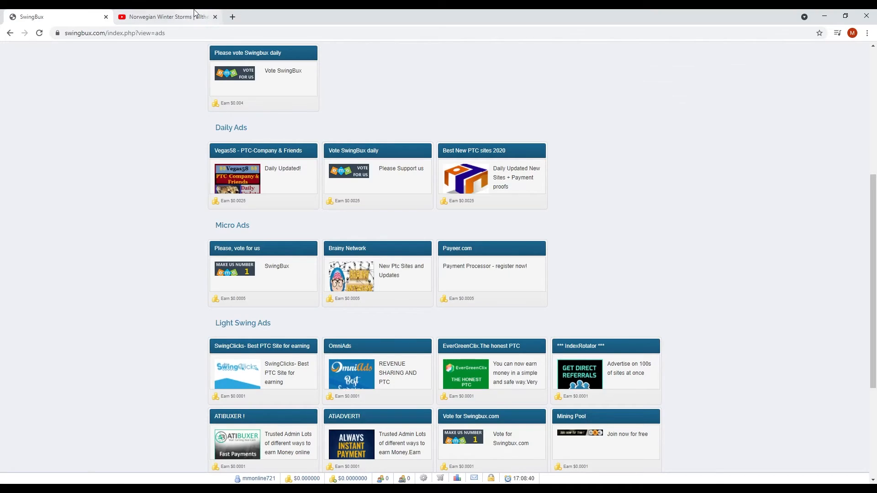
# - Return to the YouTube tab playing the Norwegian Winter Storms video
pyautogui.click(165, 17)
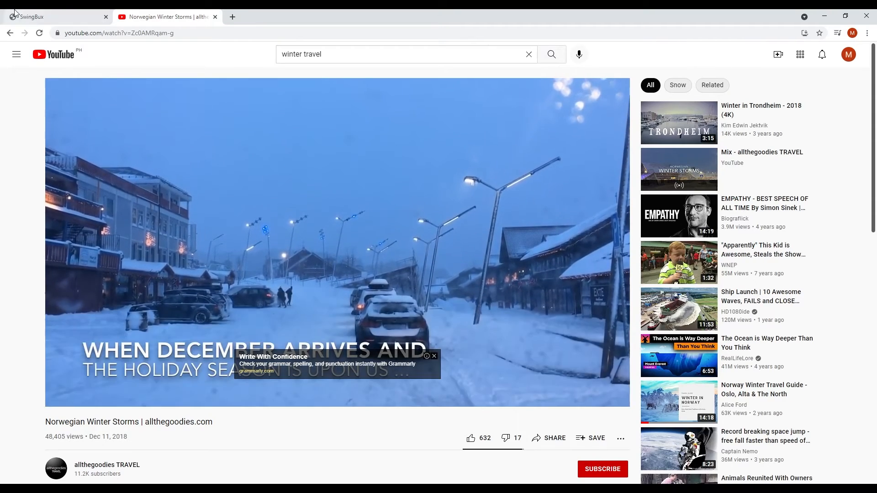
pyautogui.moveTo(286, 379)
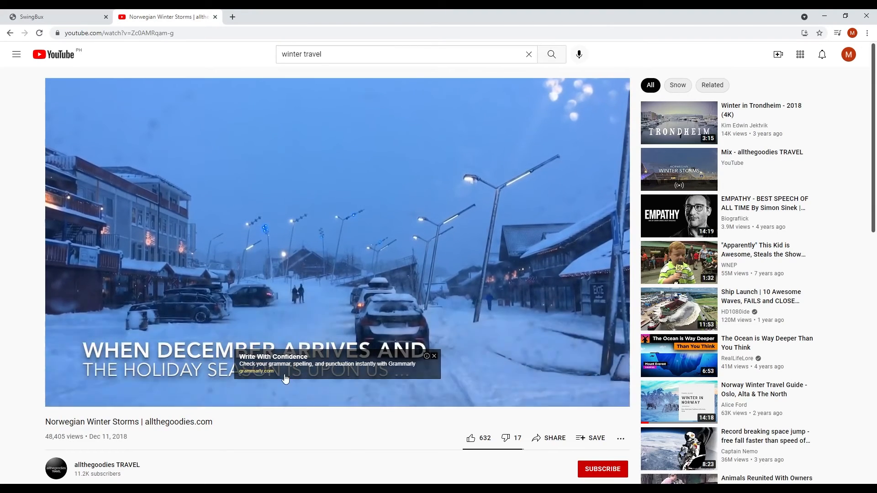